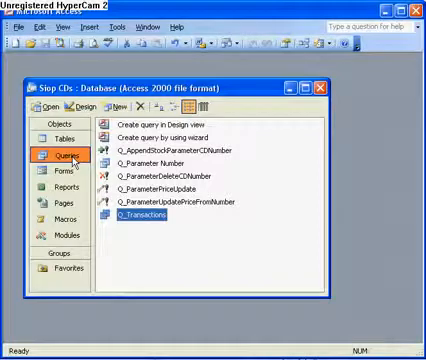
Step: Create a new select query in Design View and add the Customer table to it
left_click(118, 108)
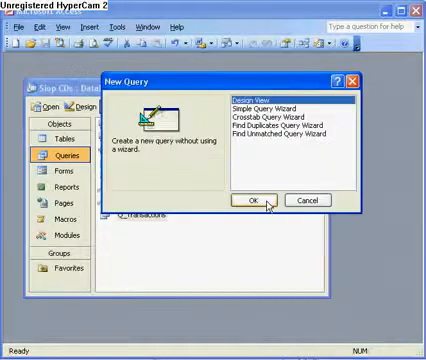
left_click(252, 200)
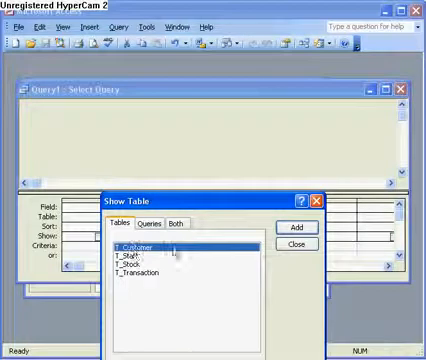
left_click(294, 228)
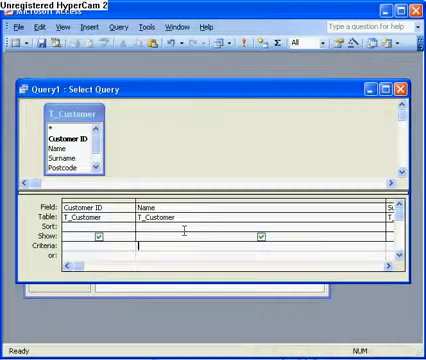
Step: Give Name the criterion Like "*" & [Enter Firstname or any part of name] & "*"
type("Like \"*")
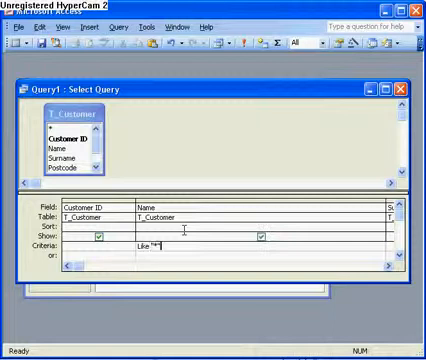
type("& [")
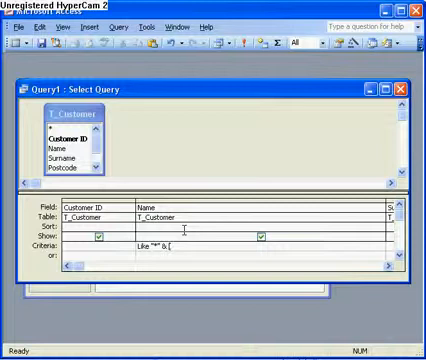
type("Enter]")
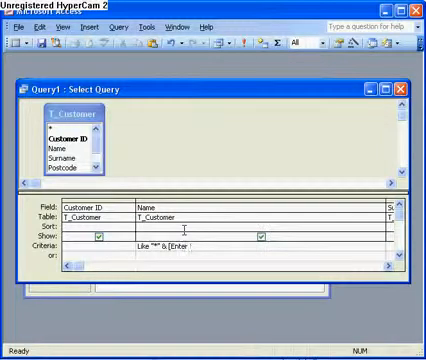
type("Fir")
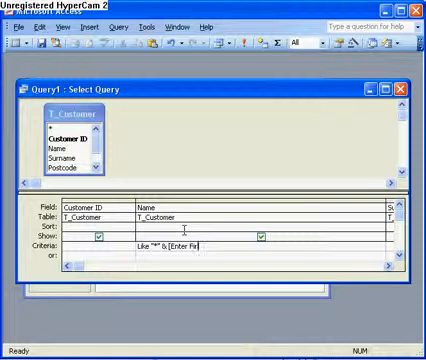
type("stname or any part of name] &")
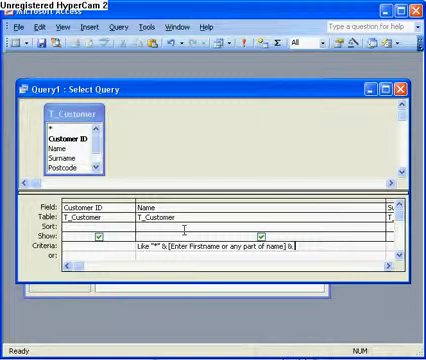
type("\"*\"")
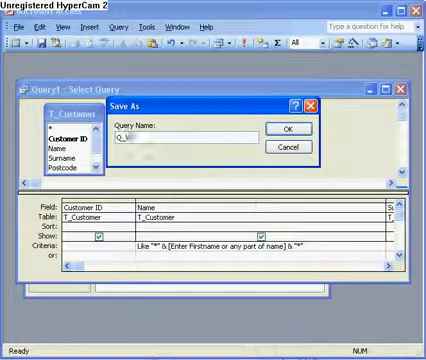
Step: Save the query under the name Q_WildcardParameterFirstnameCustomer
type("Q_WildcardParameterFirstnam")
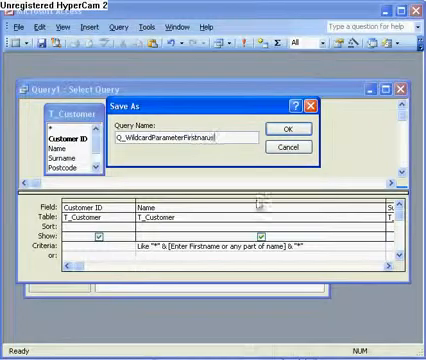
type("Customer")
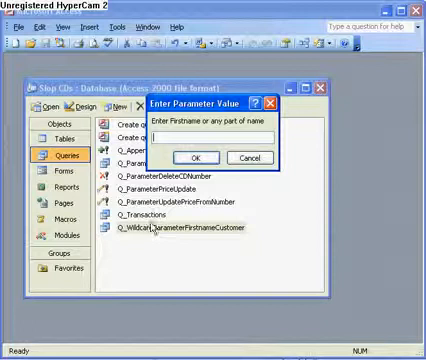
Step: Answer the parameter prompt with john, returning the John Williams record
type("john")
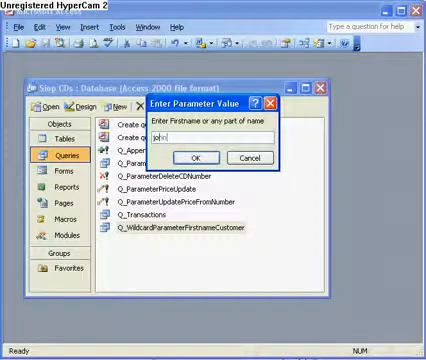
left_click(198, 156)
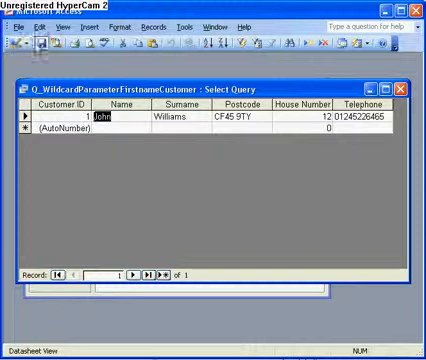
Step: Rerun the query from design view with partial name l, returning three matching customers
left_click(246, 44)
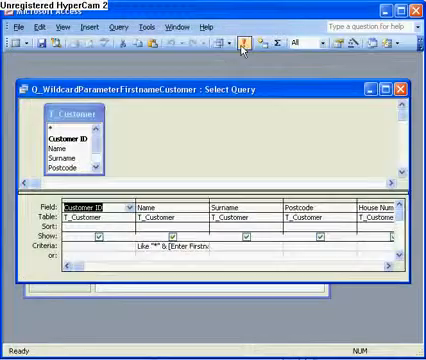
left_click(248, 44)
type("jo")
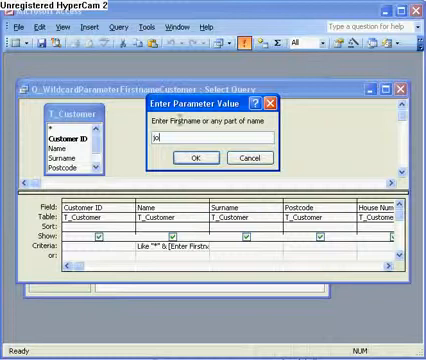
left_click(192, 156)
type("sa")
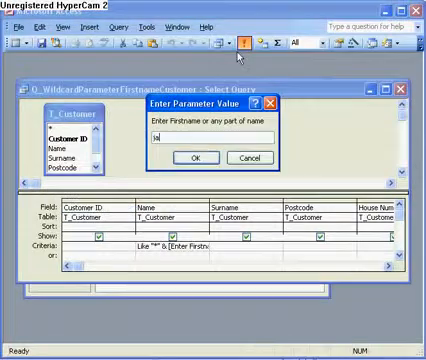
type("l")
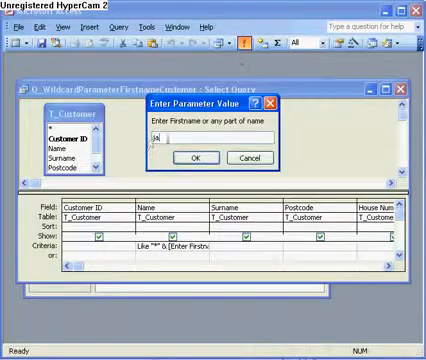
left_click(192, 156)
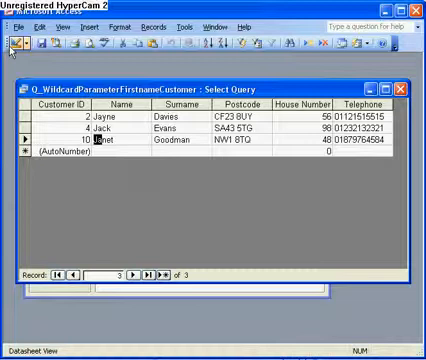
Step: Rerun the query with partial name M, returning four customers, and return to design view
left_click(12, 44)
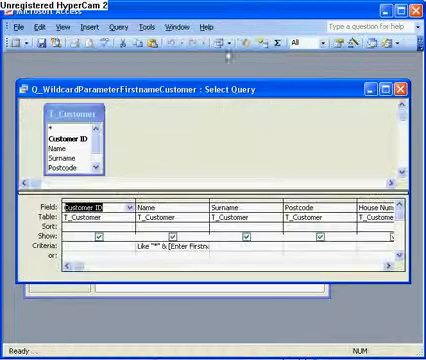
left_click(240, 46)
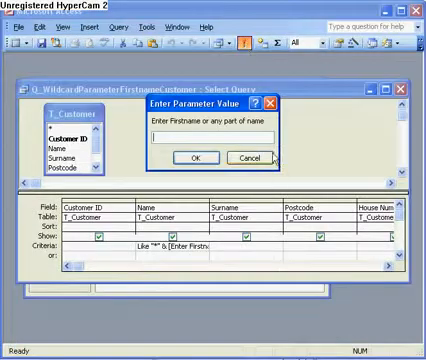
type("M")
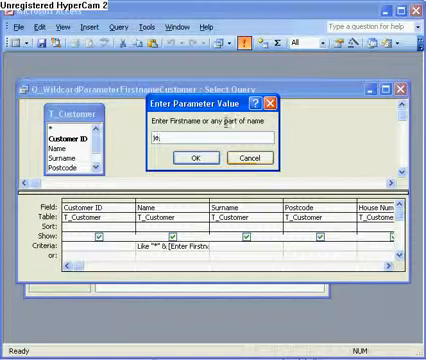
left_click(196, 156)
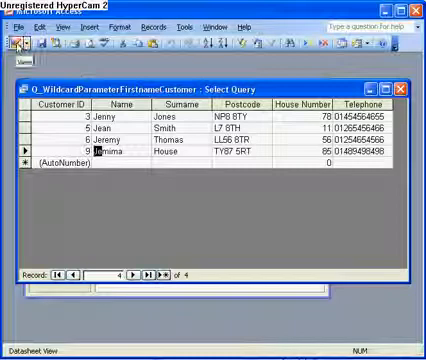
left_click(16, 40)
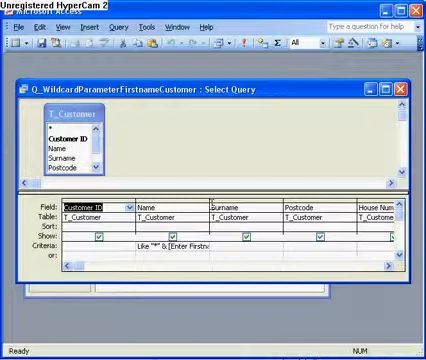